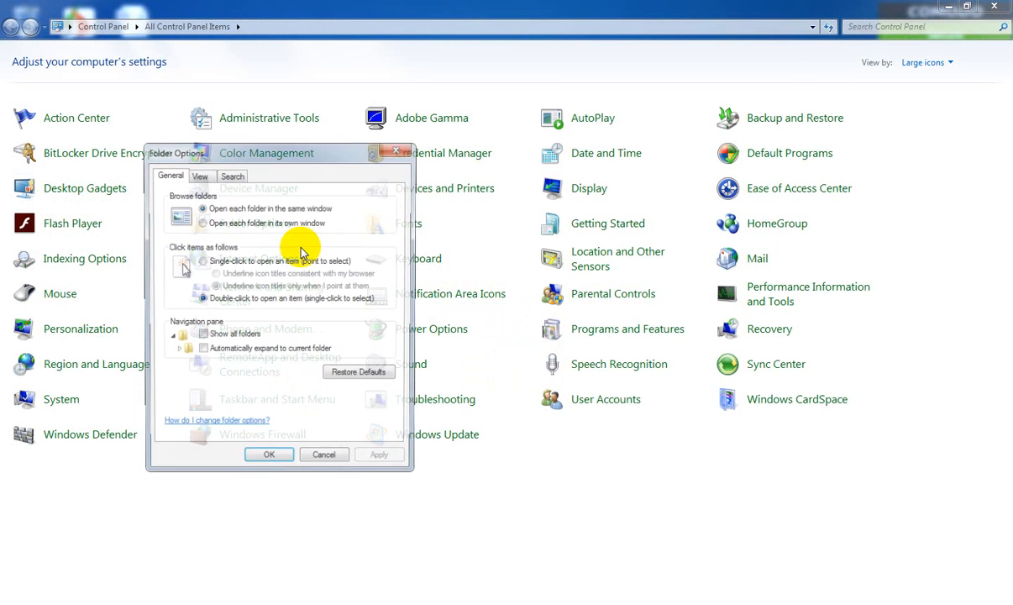
# Step: Turn on 'Show hidden files, folders, and drives' in Folder Options' View settings and apply
pyautogui.click(199, 174)
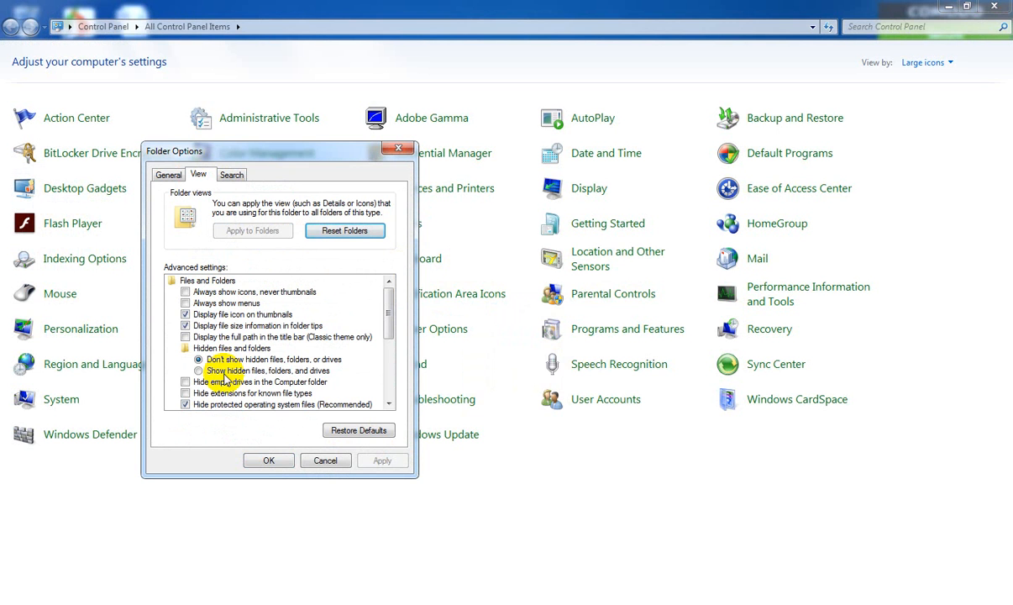
pyautogui.click(198, 371)
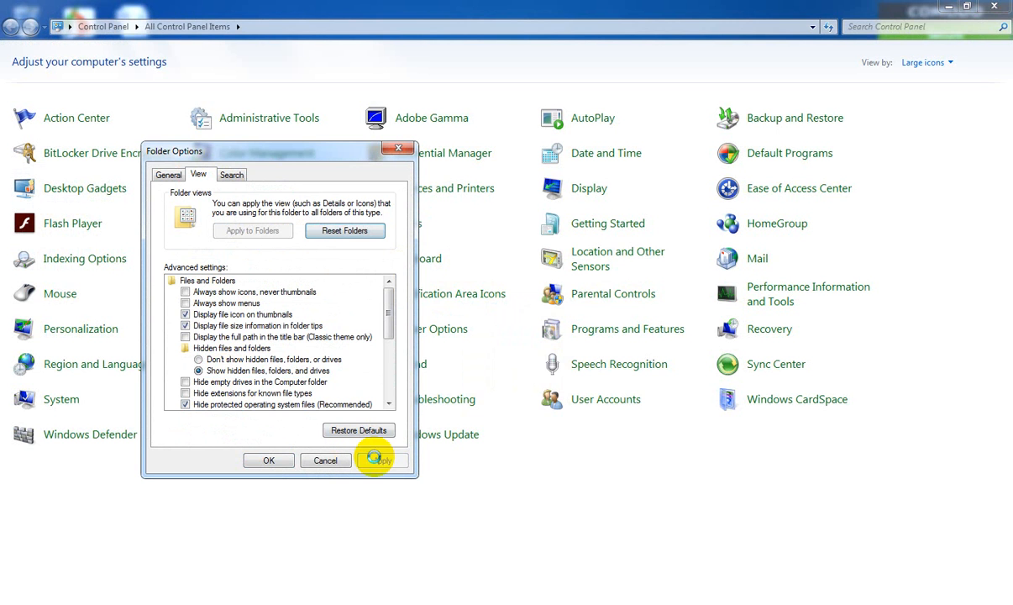
pyautogui.click(268, 460)
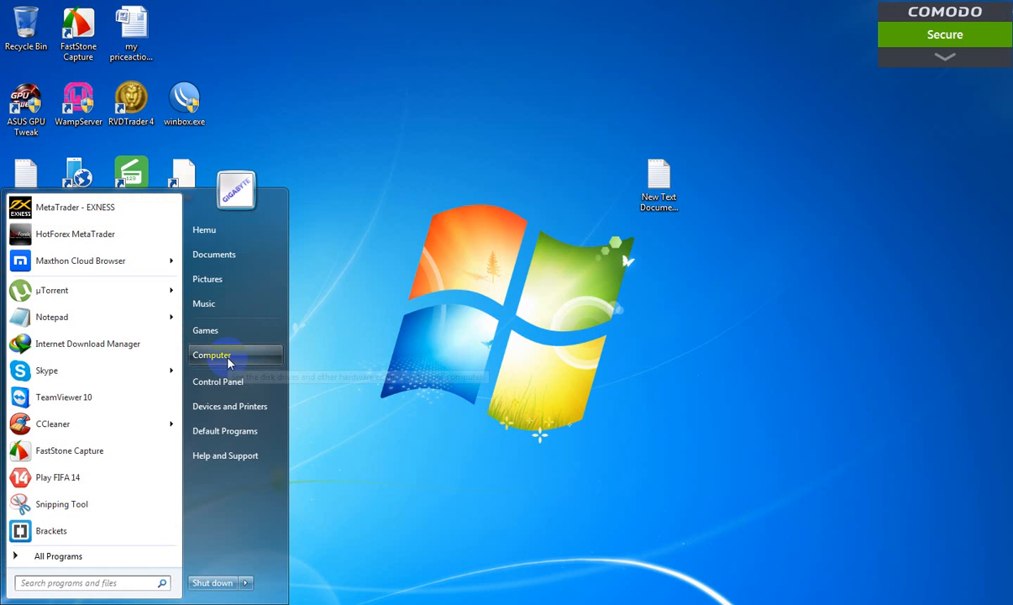
# Step: Browse from Computer through Local Disk (C:) and Users into the user's profile folder
pyautogui.click(212, 354)
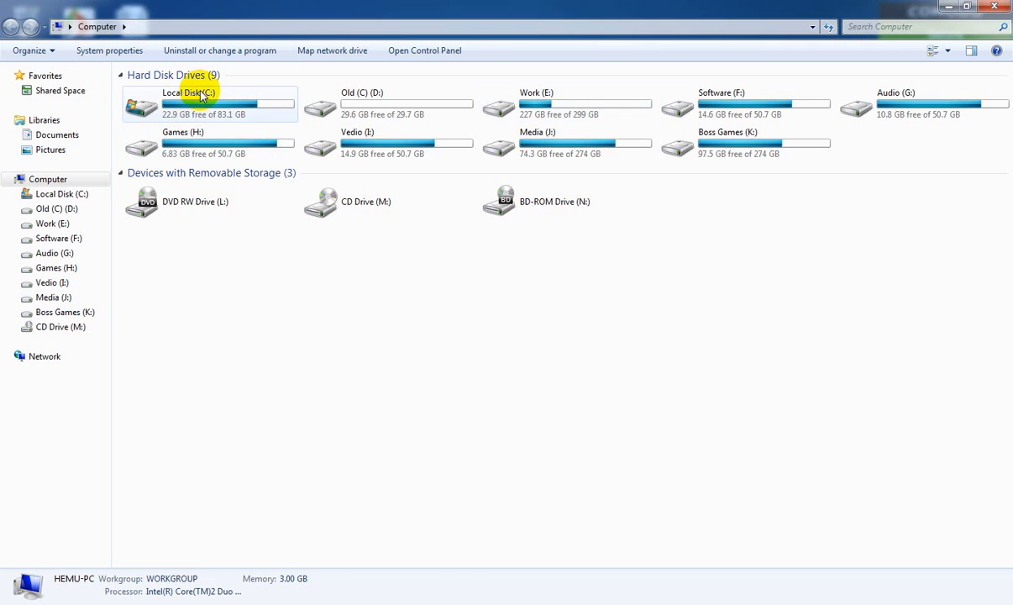
pyautogui.doubleClick(209, 104)
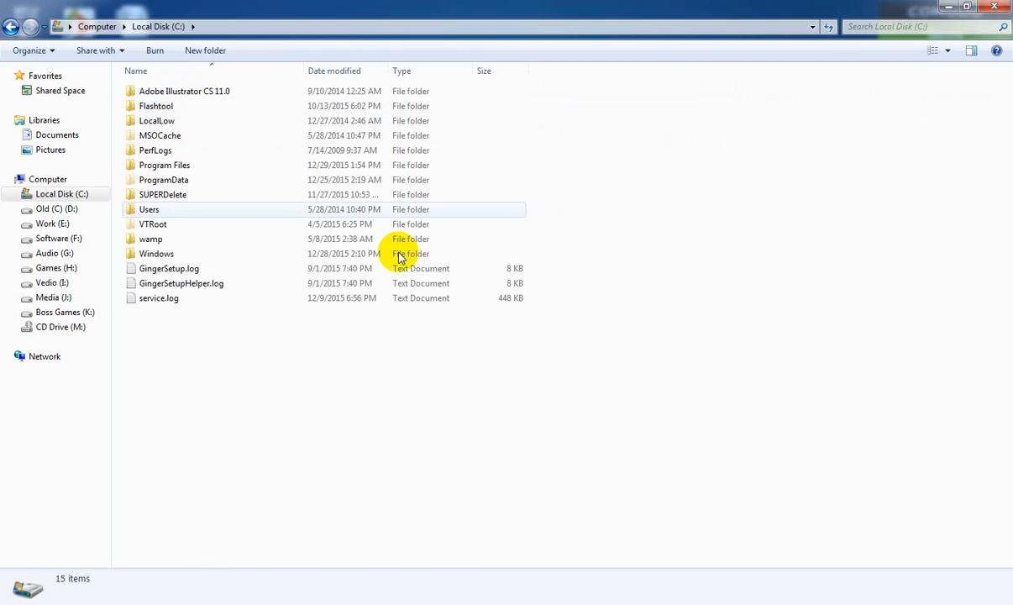
pyautogui.doubleClick(148, 209)
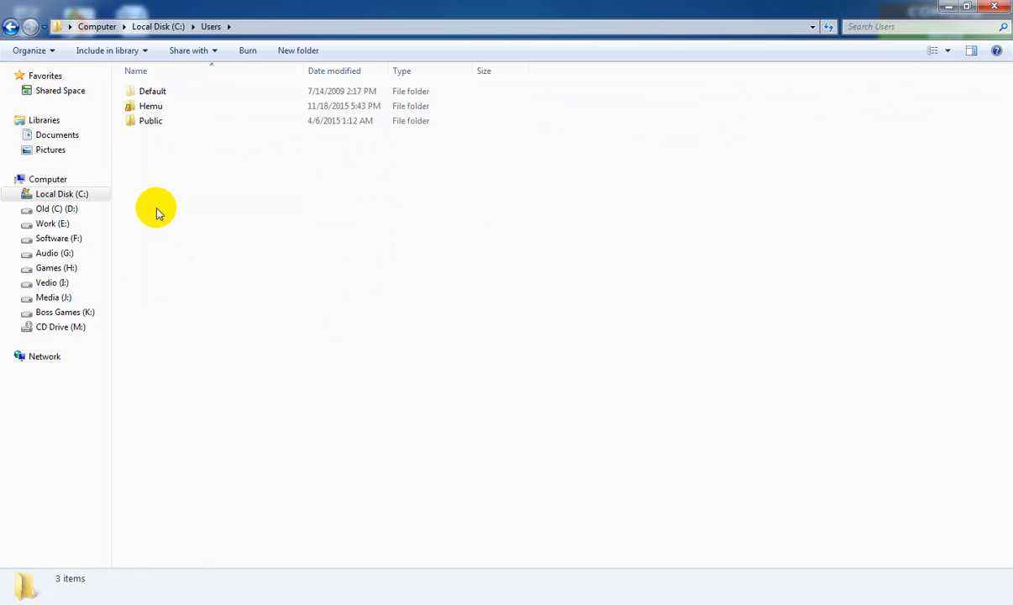
pyautogui.moveTo(150, 106)
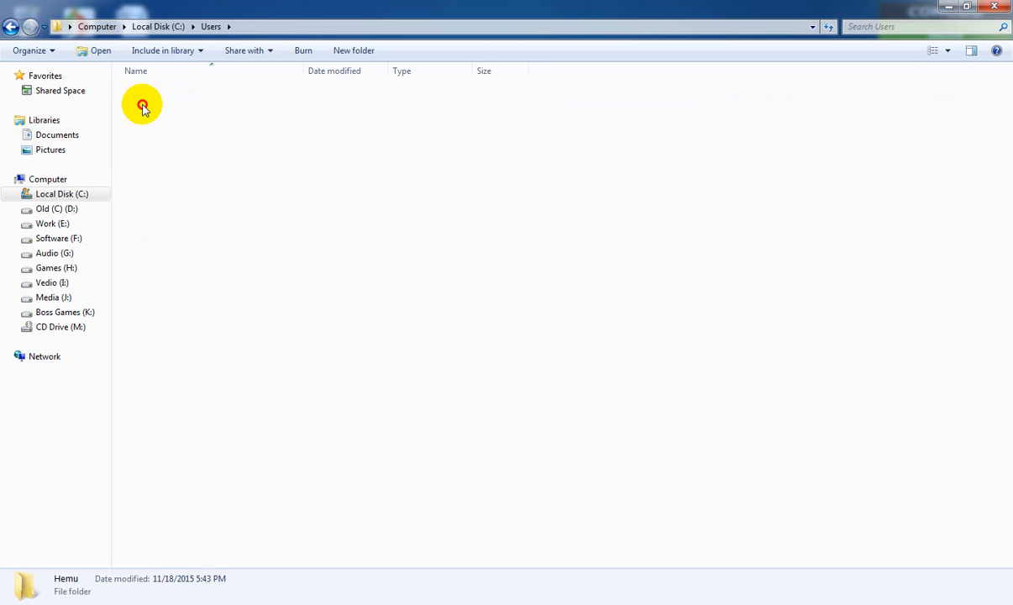
pyautogui.doubleClick(142, 104)
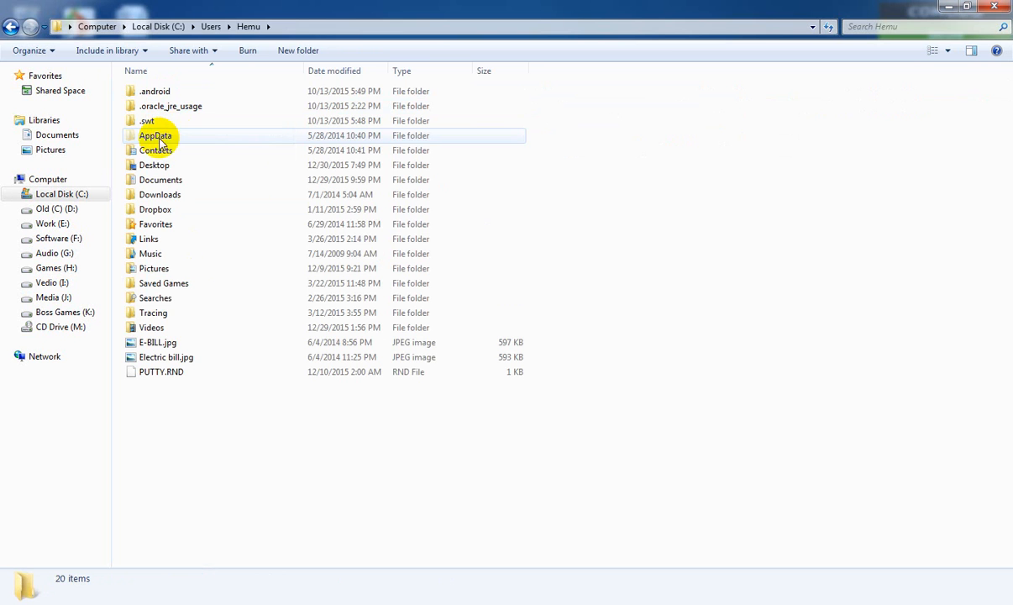
# Step: Open AppData, then Roaming, then the uTorrent folder
pyautogui.doubleClick(154, 135)
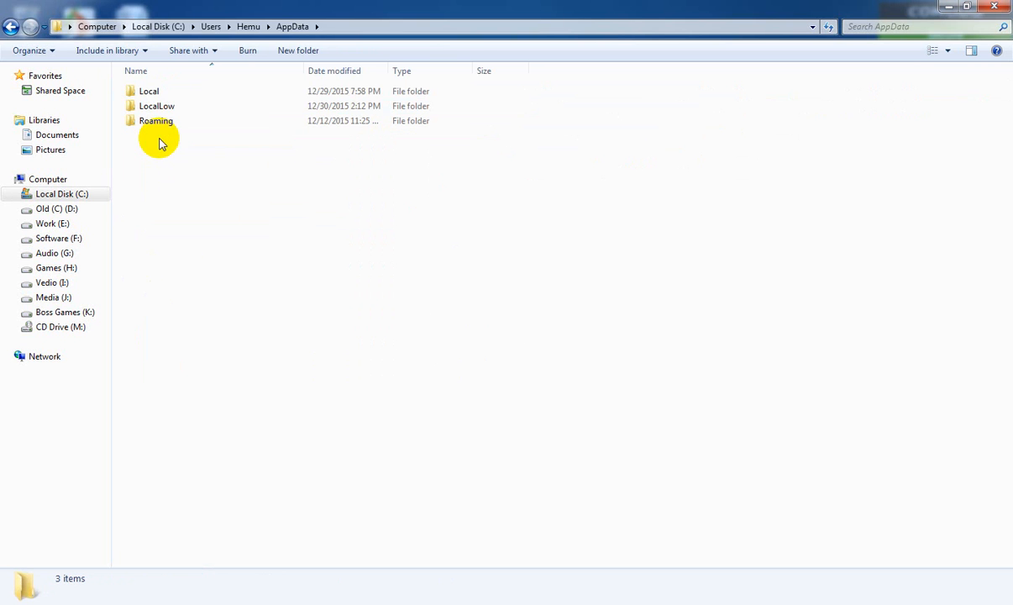
pyautogui.doubleClick(156, 120)
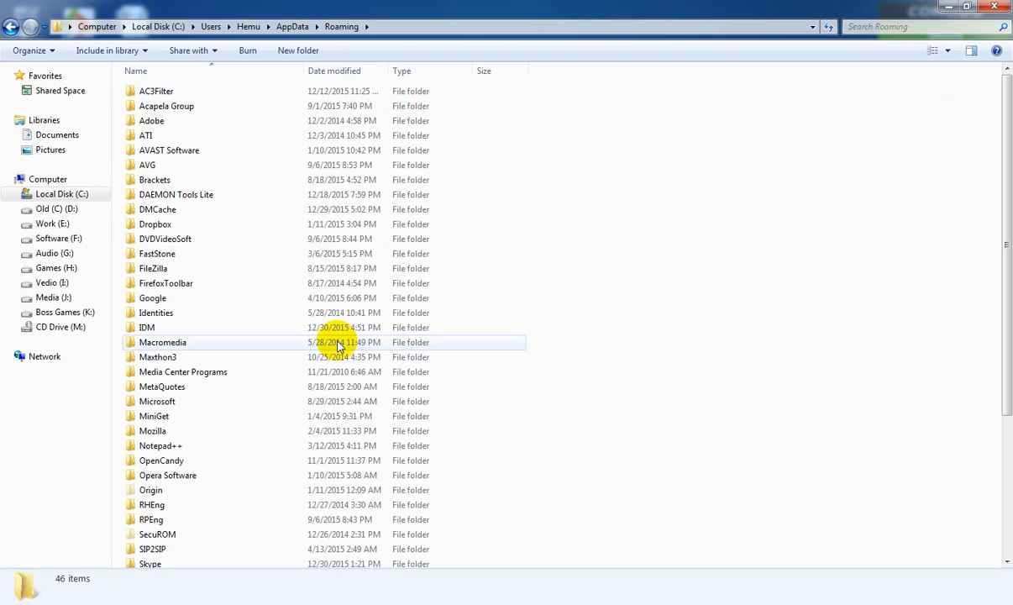
pyautogui.scroll(-3)
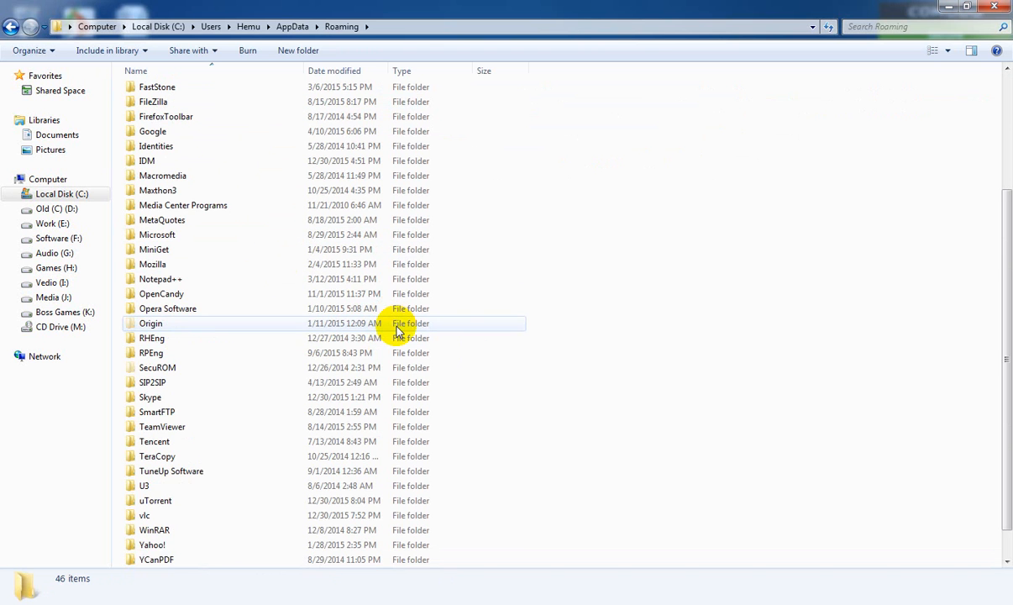
pyautogui.doubleClick(154, 500)
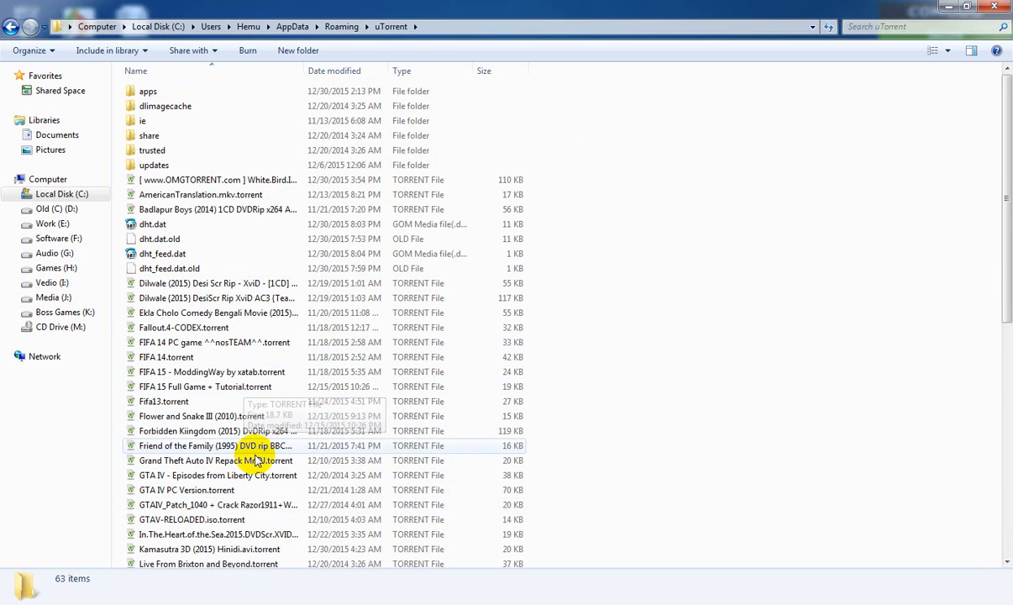
# Step: Scroll the uTorrent folder to locate the Mission Impossible torrent, then minimize the window
pyautogui.scroll(-3)
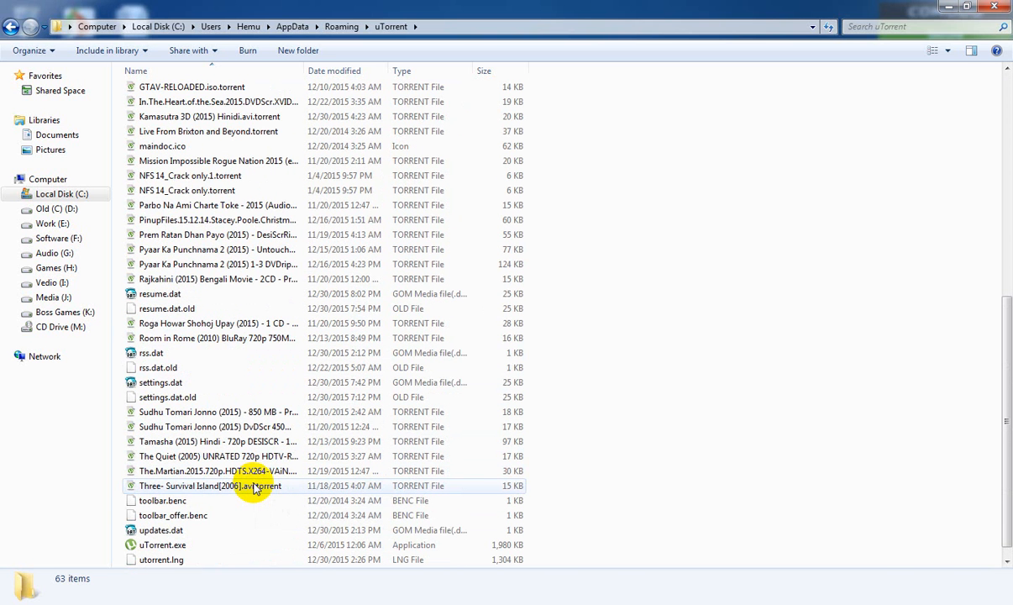
pyautogui.moveTo(256, 486)
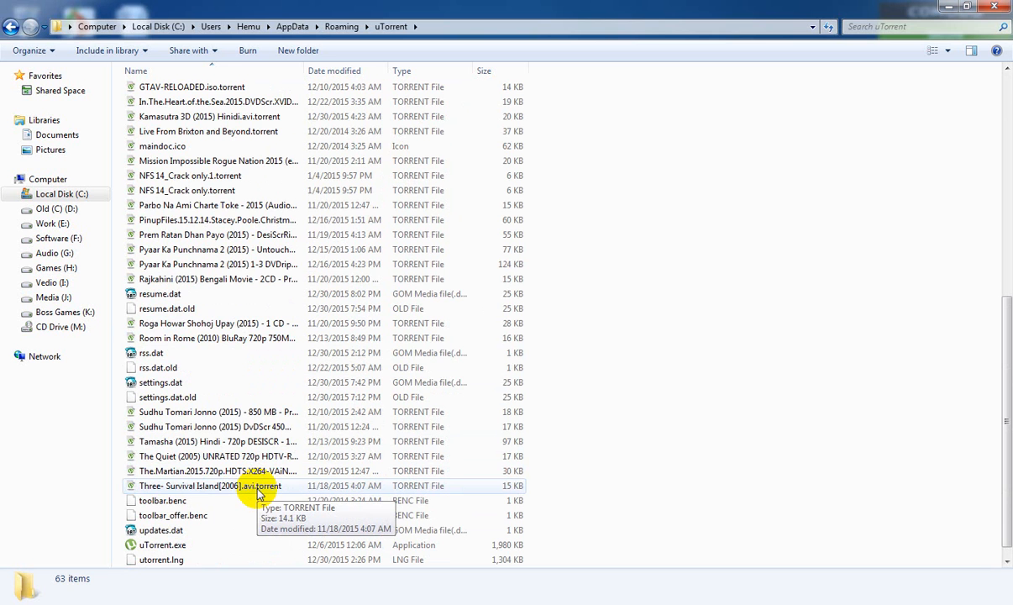
pyautogui.scroll(3)
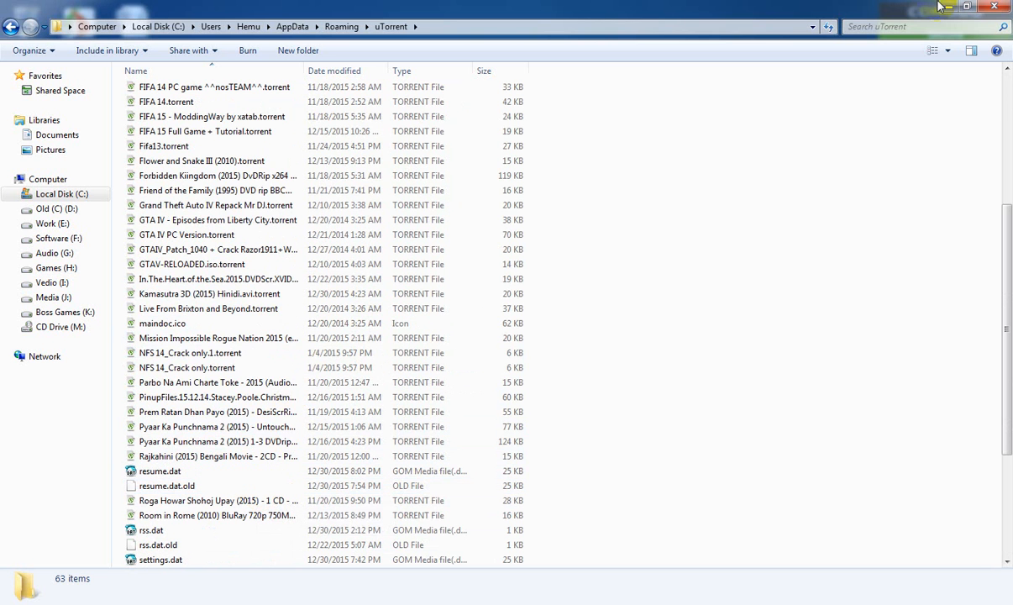
pyautogui.click(965, 6)
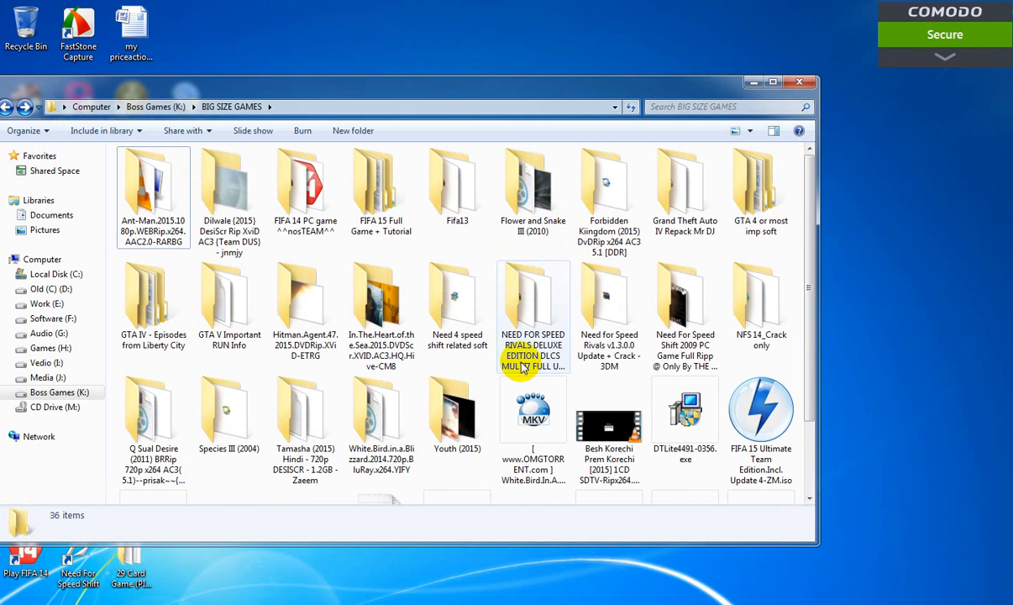
# Step: Select Mission Impossible Rogue Nation 2015 (emdh).mp4 in K:\BIG SIZE GAMES
pyautogui.scroll(-3)
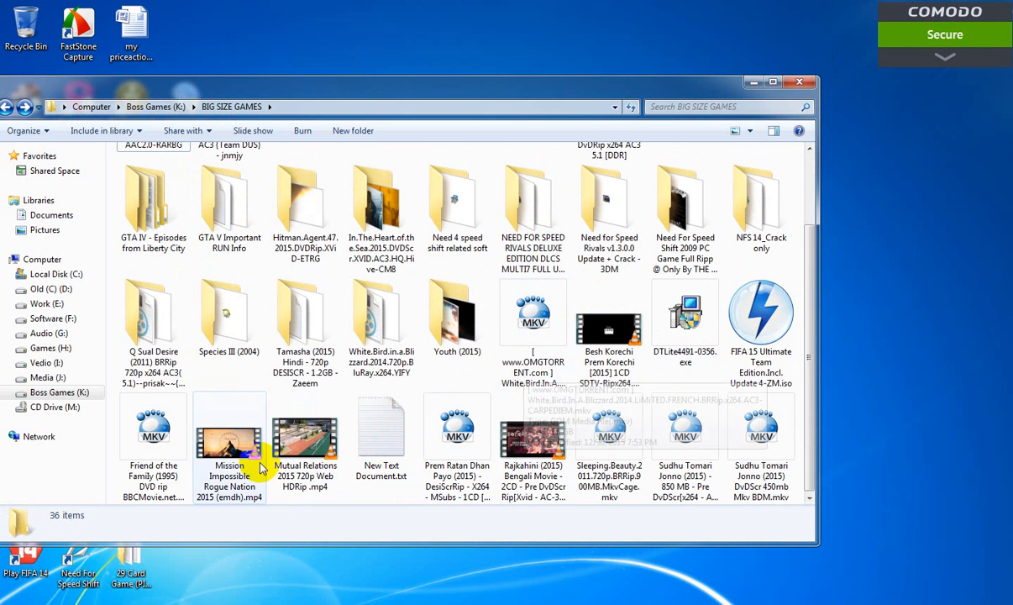
pyautogui.moveTo(233, 441)
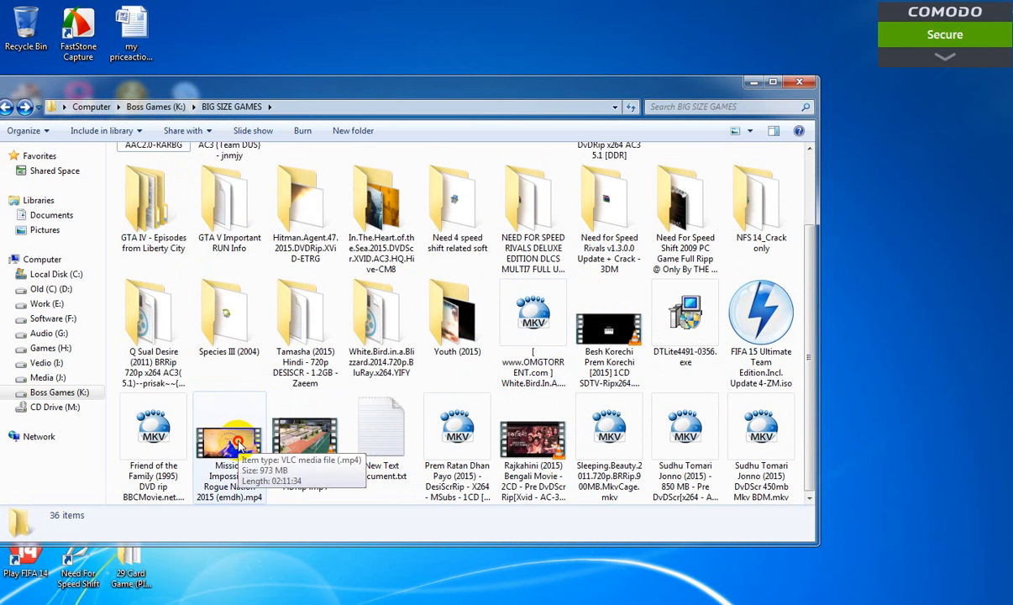
pyautogui.click(230, 437)
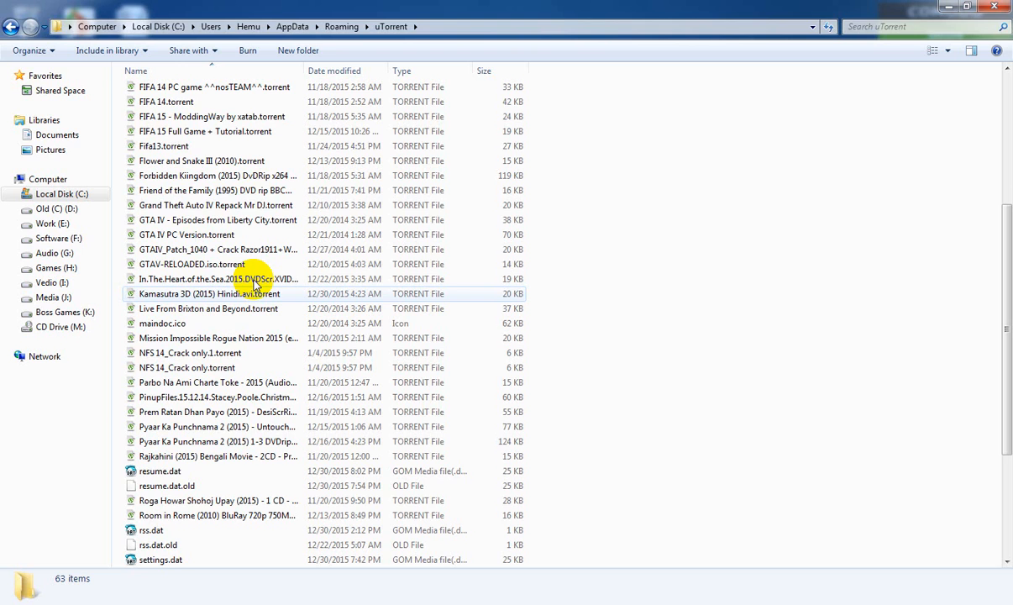
# Step: Select the Mission Impossible Rogue Nation 2015 .torrent file in the uTorrent folder
pyautogui.click(162, 324)
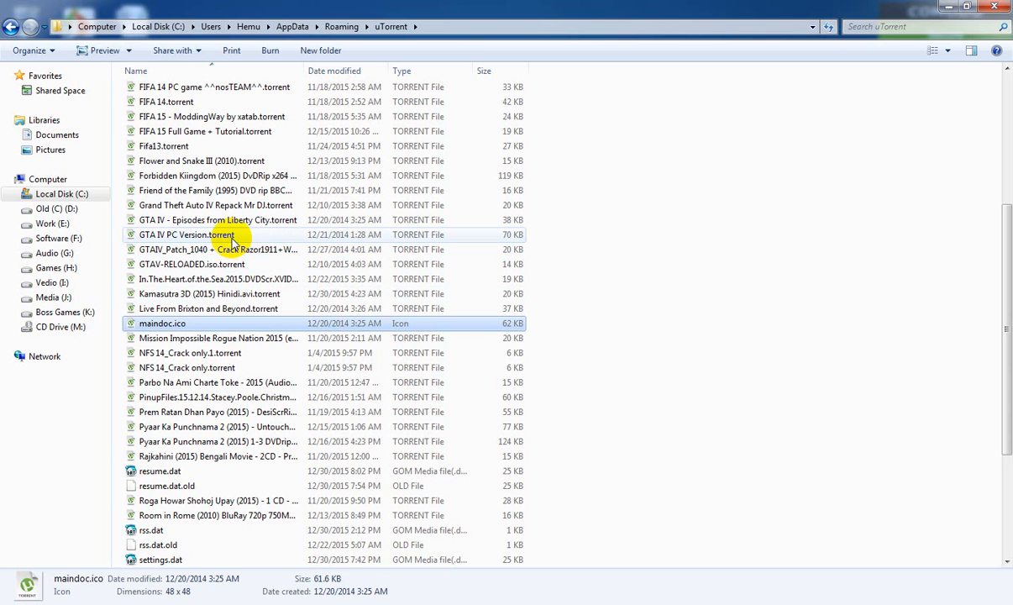
pyautogui.click(218, 337)
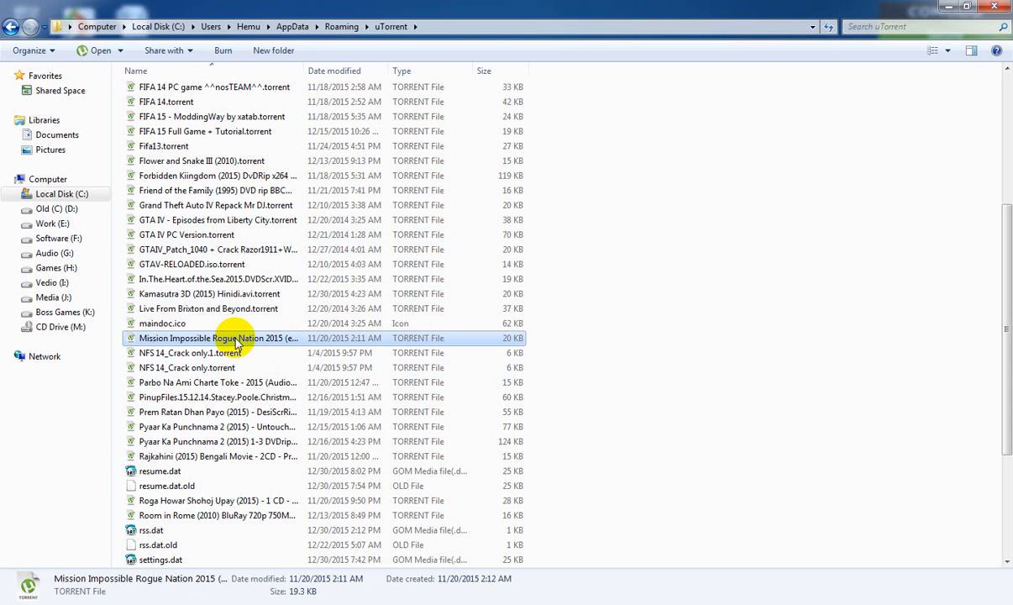
pyautogui.moveTo(236, 337)
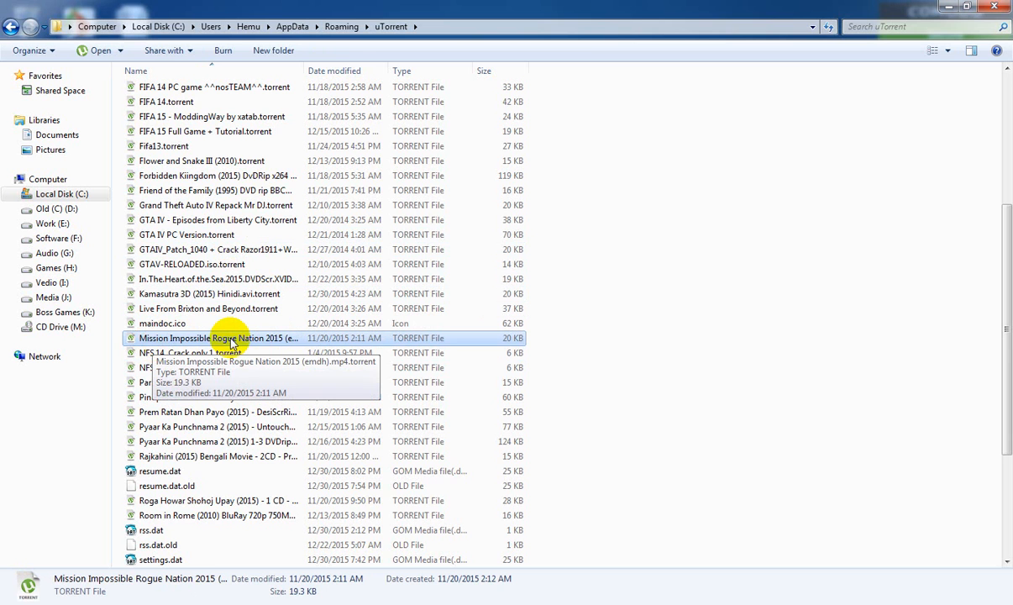
pyautogui.moveTo(239, 562)
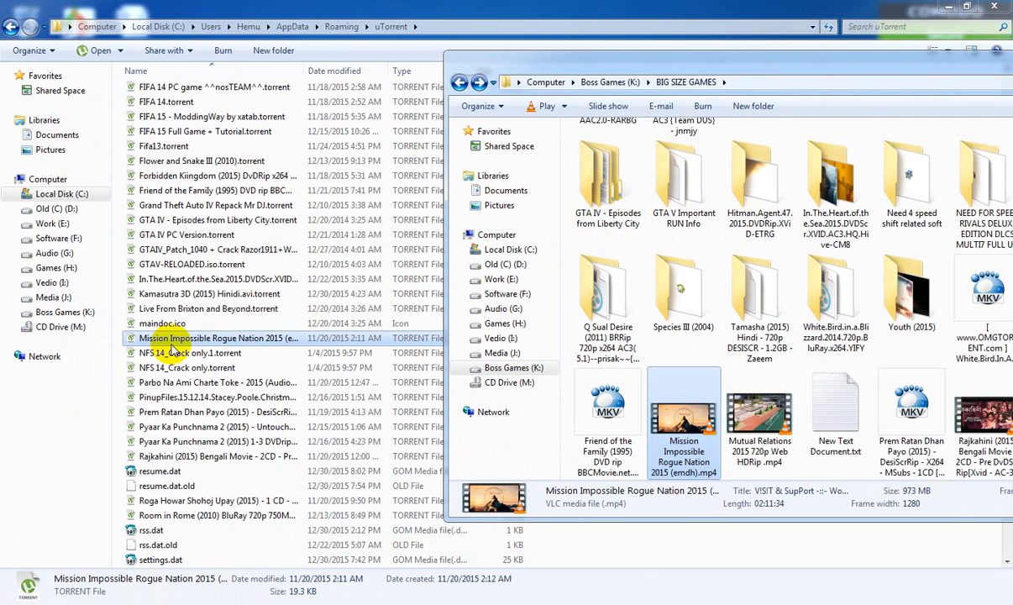
pyautogui.moveTo(252, 348)
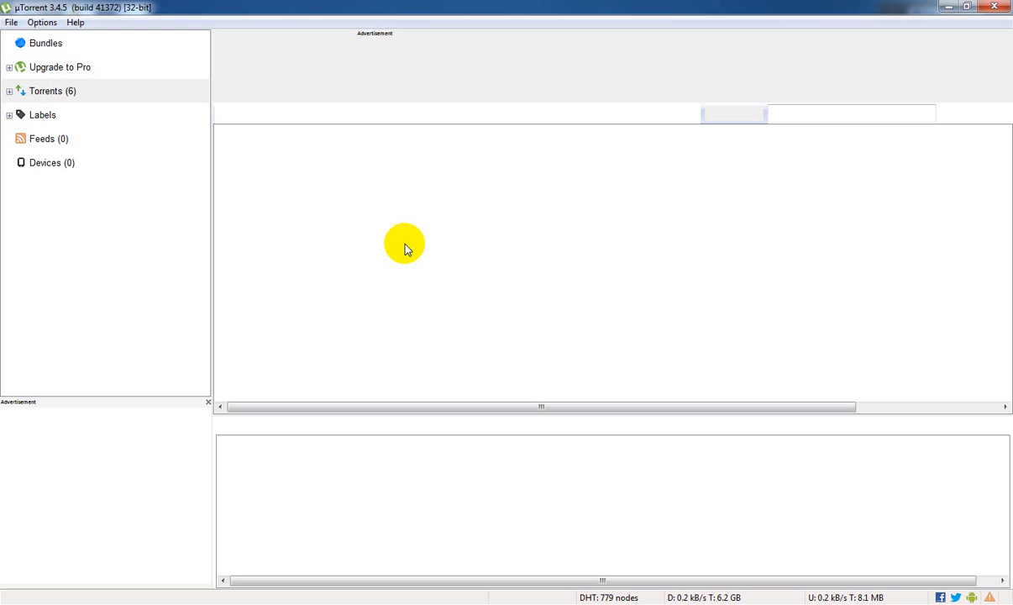
# Step: Minimize the uTorrent client window to bring back the Explorer folder
pyautogui.click(47, 91)
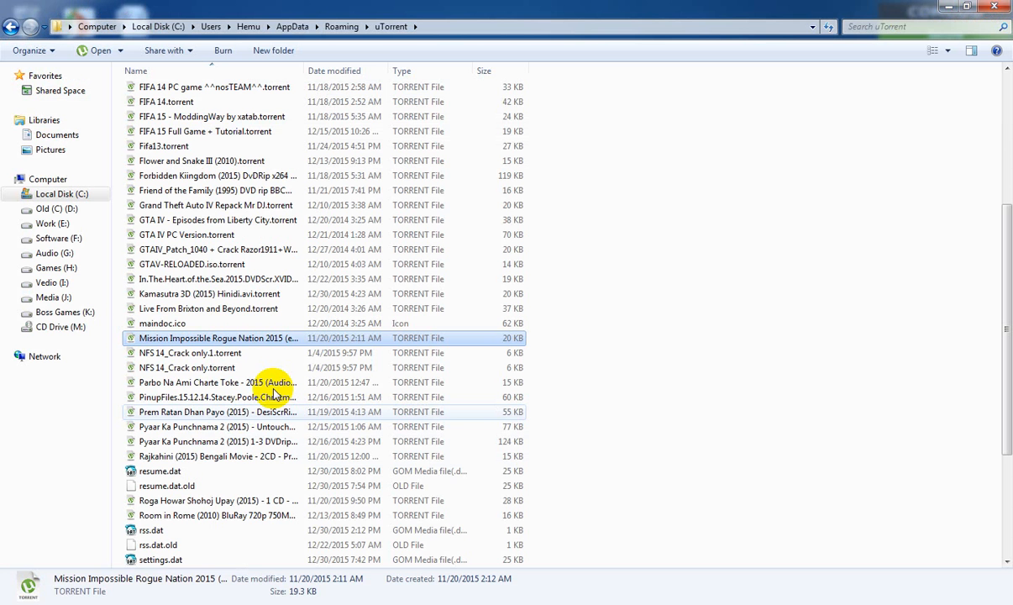
# Step: Open the Mission Impossible .torrent file with uTorrent via Open with
pyautogui.rightClick(217, 338)
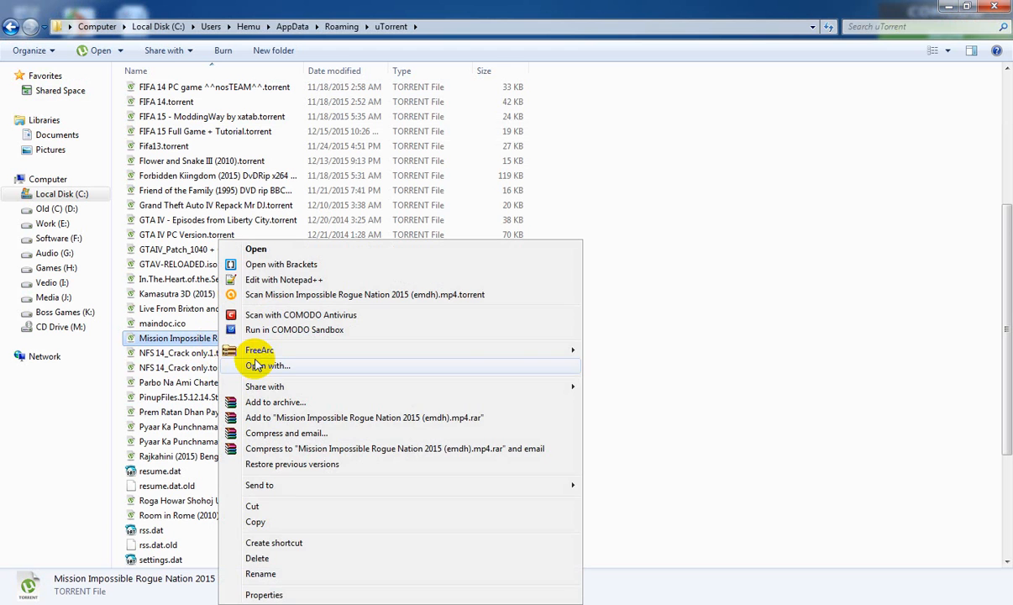
pyautogui.moveTo(294, 370)
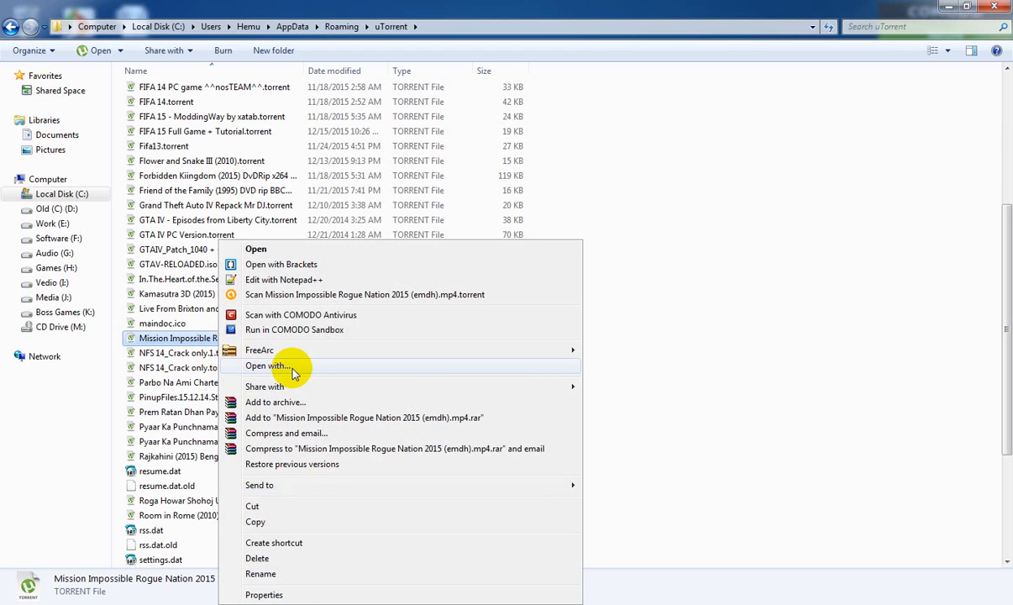
pyautogui.click(269, 365)
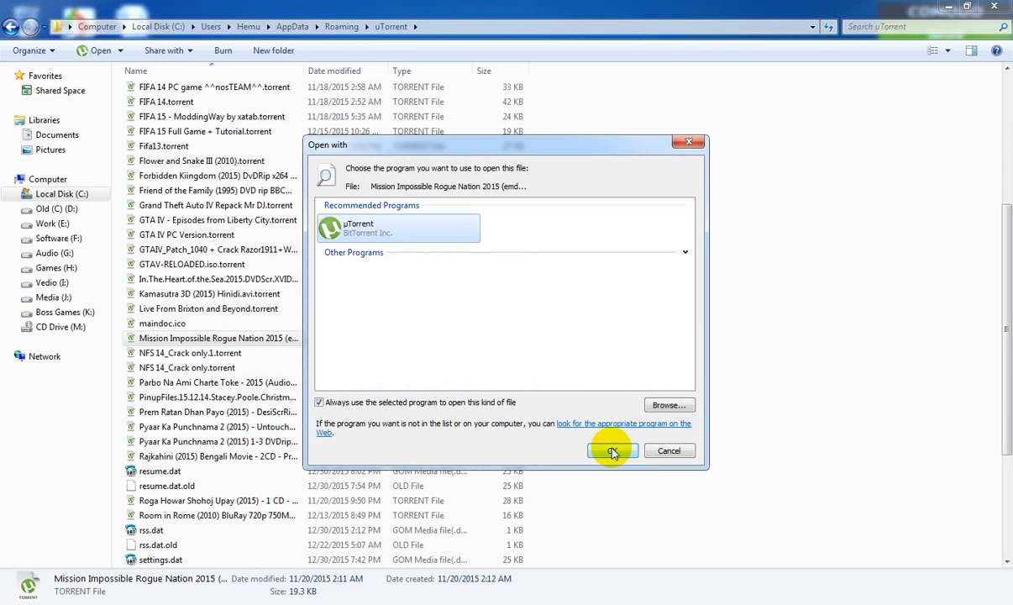
pyautogui.click(612, 451)
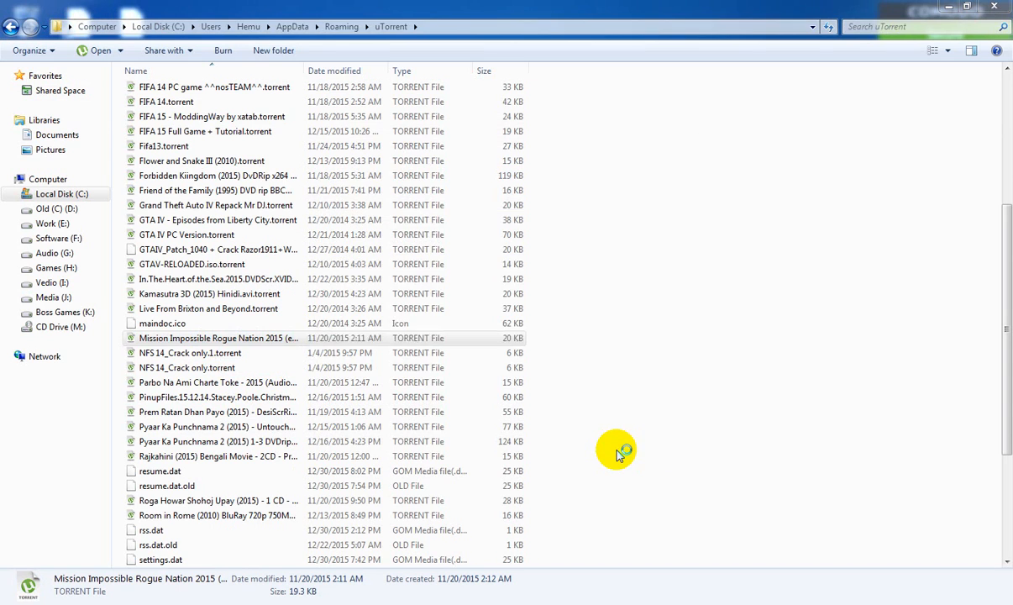
pyautogui.doubleClick(218, 338)
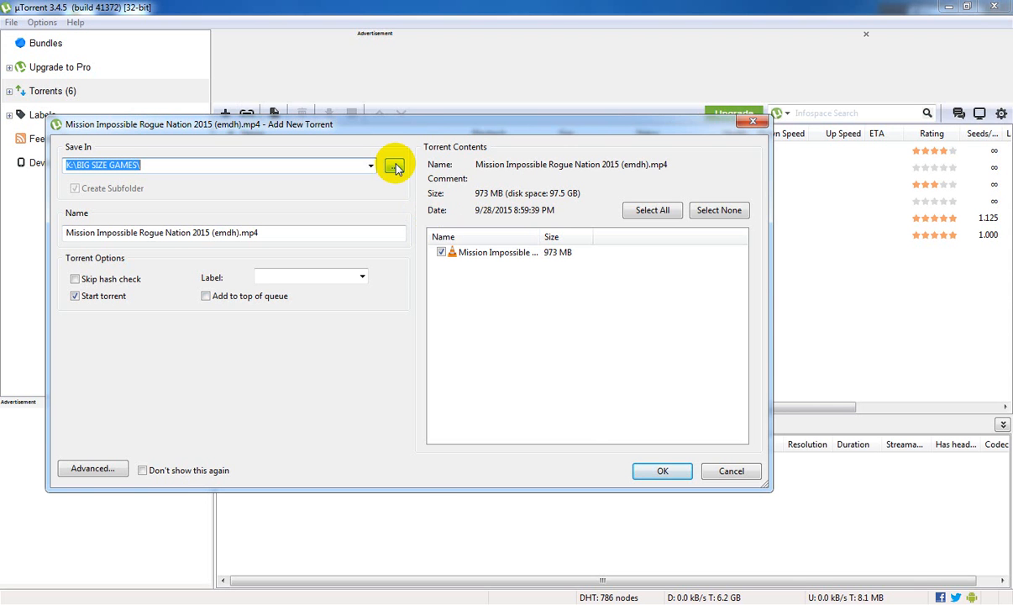
# Step: Add the Mission Impossible torrent with K:\BIG SIZE GAMES as its save folder
pyautogui.click(394, 165)
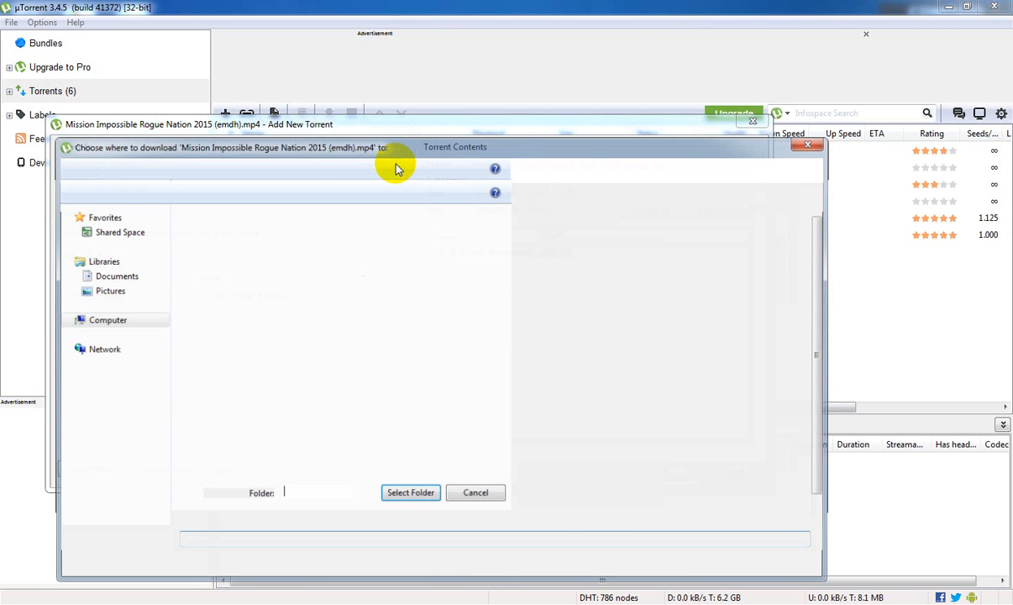
pyautogui.click(118, 452)
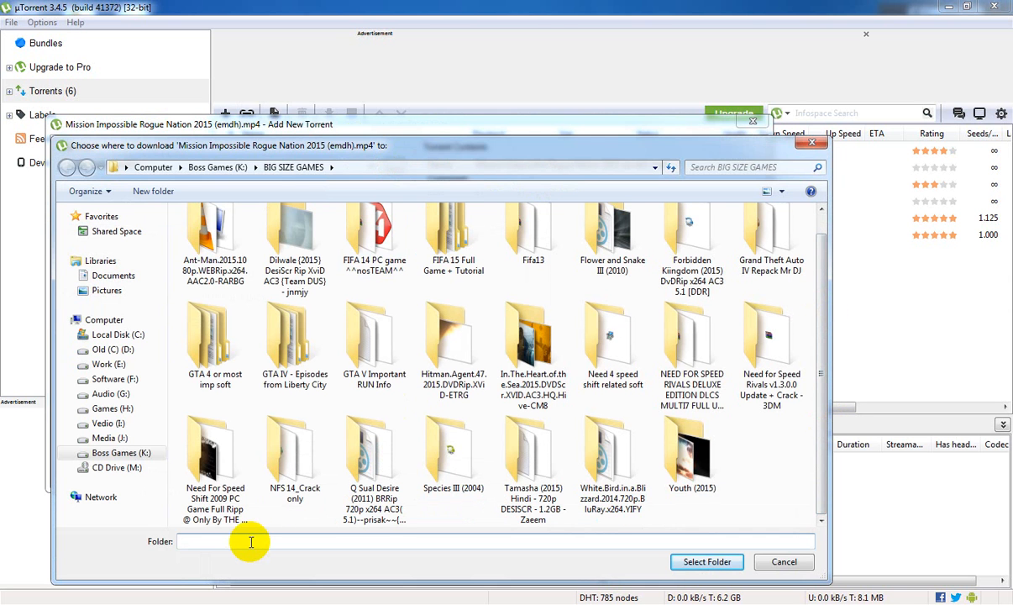
pyautogui.click(771, 353)
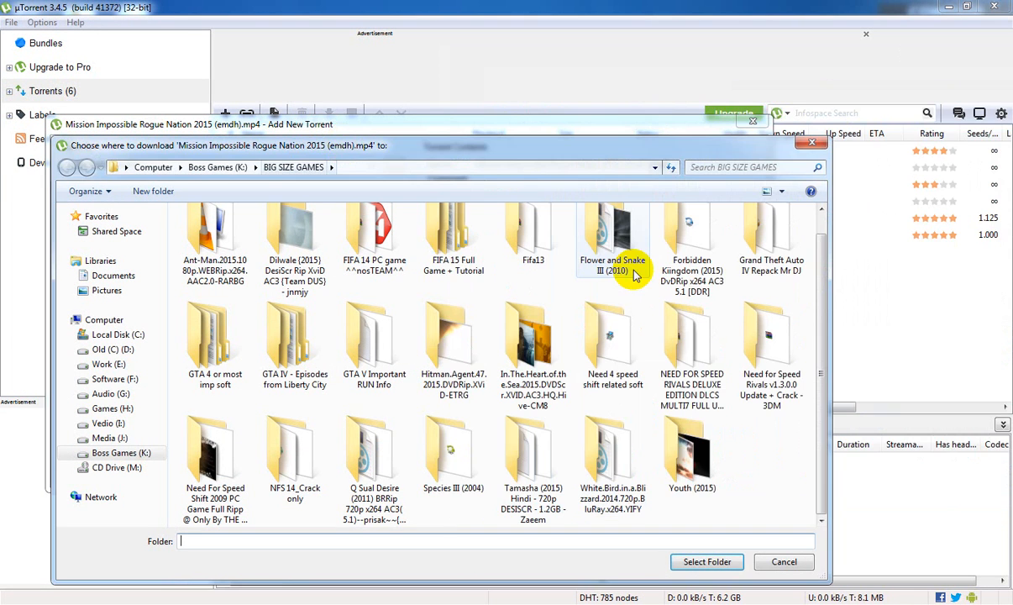
pyautogui.click(706, 562)
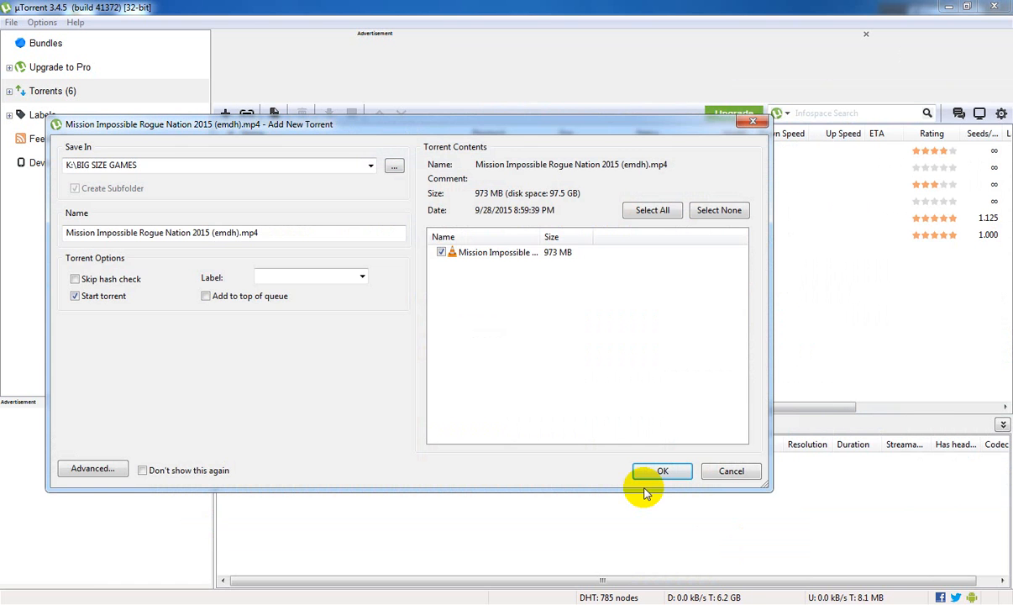
pyautogui.click(662, 471)
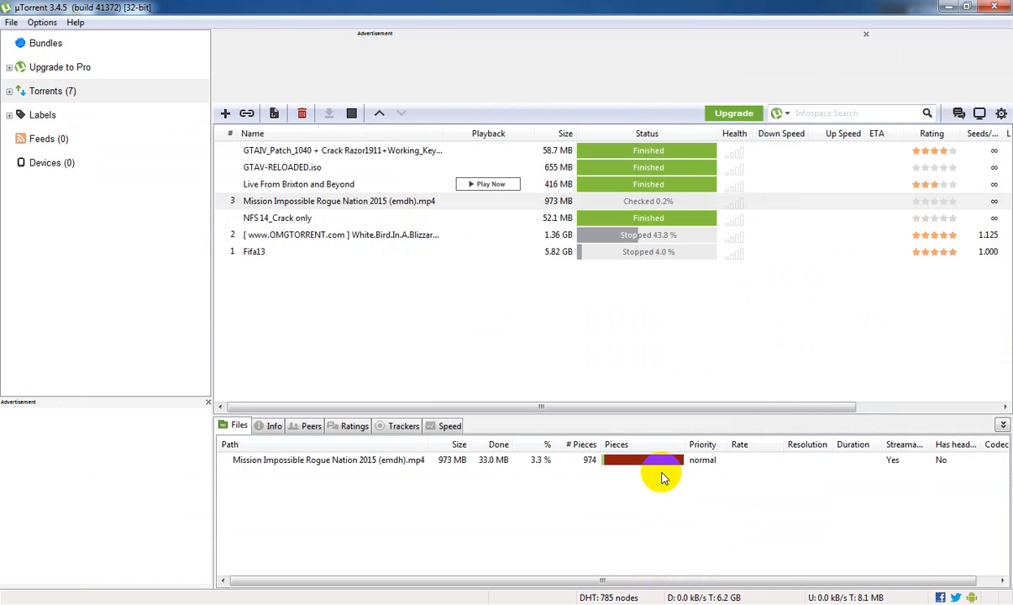